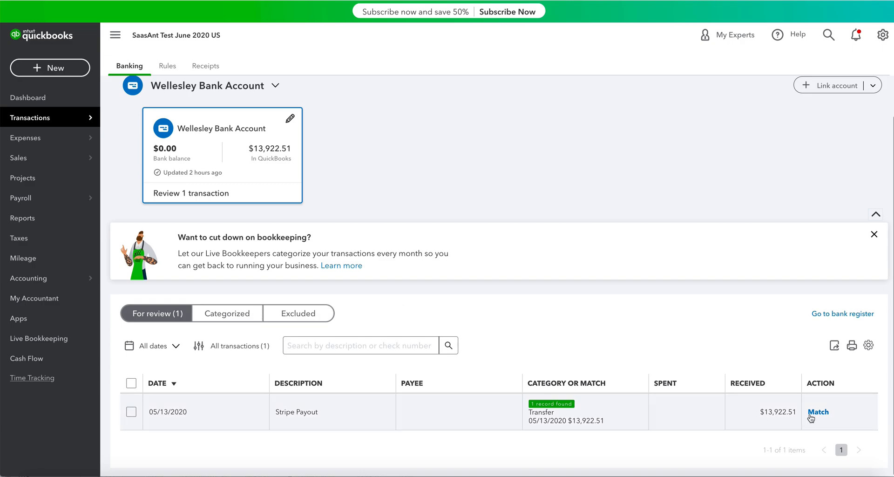
# Step: Match the $13,922.51 Stripe Payout to its existing transfer and dismiss the notification
pyautogui.click(818, 412)
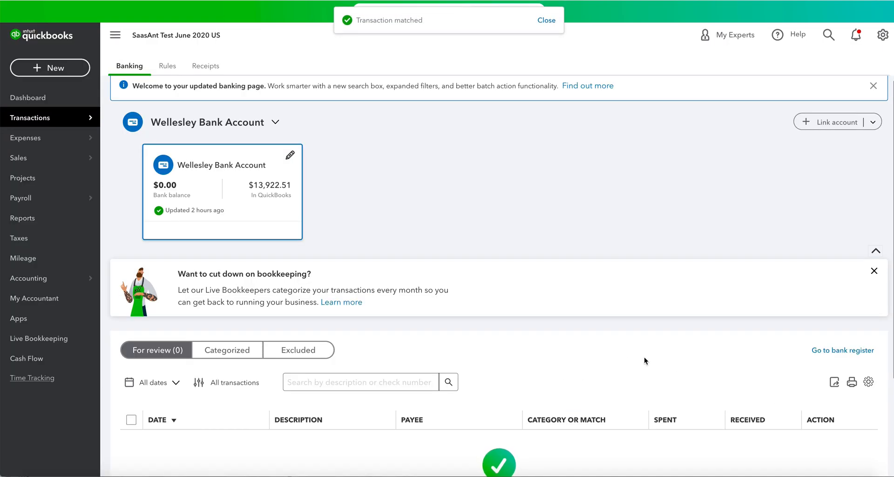
pyautogui.scroll(-3)
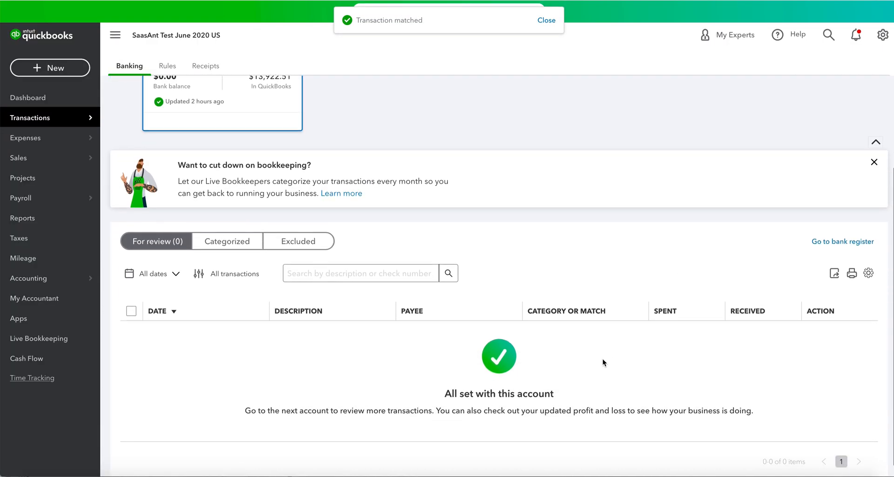
pyautogui.moveTo(402, 350)
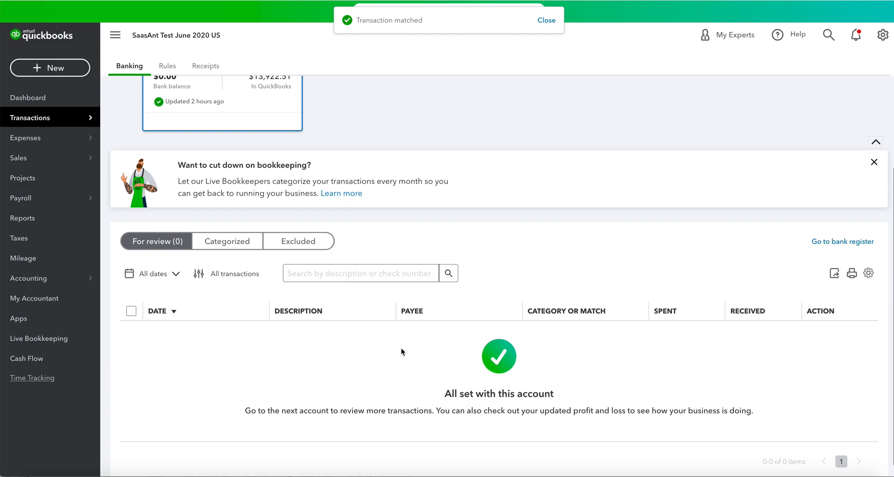
pyautogui.click(547, 19)
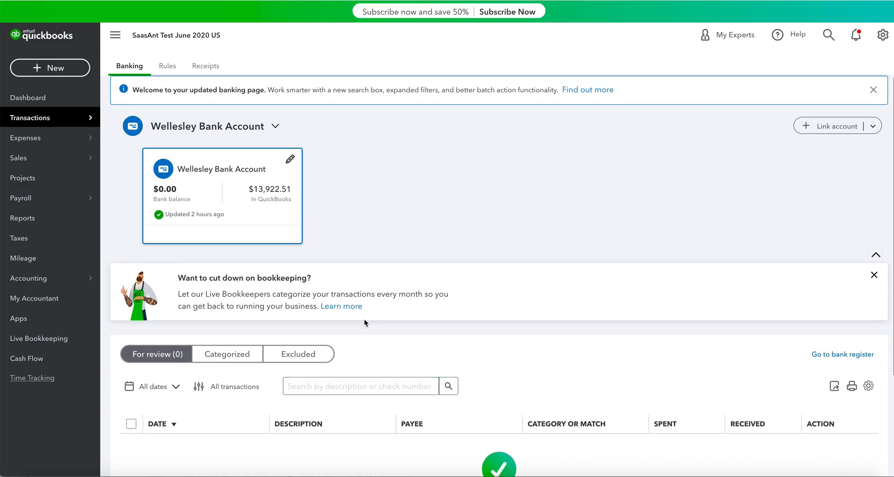
pyautogui.moveTo(311, 288)
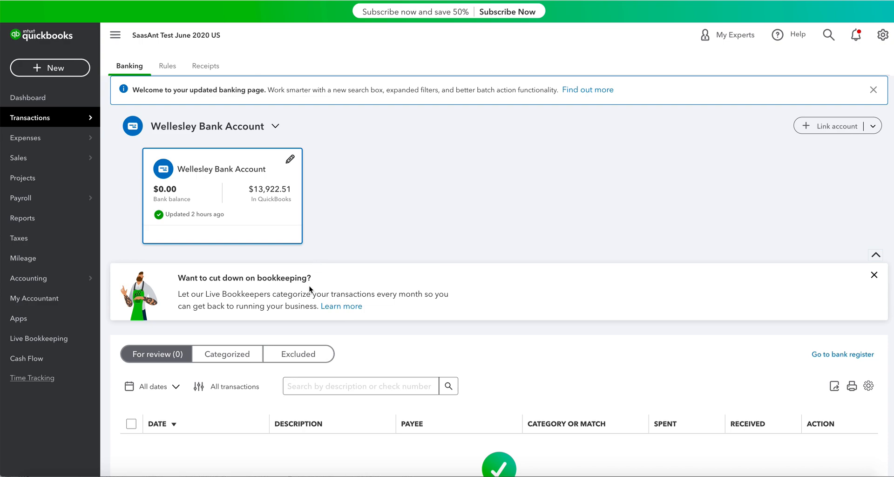
pyautogui.click(227, 354)
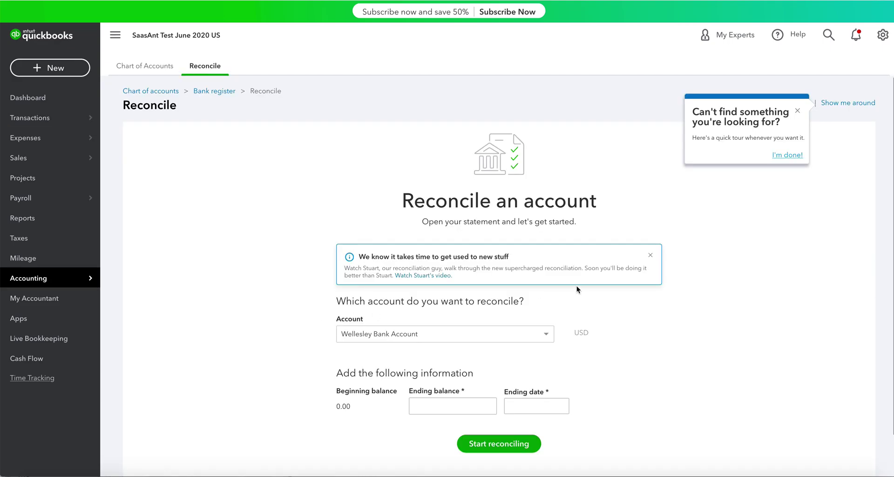
# Step: Start reconciling Wellesley Bank Account with balance 13,922.51 and ending date May 13, 2020
pyautogui.click(788, 155)
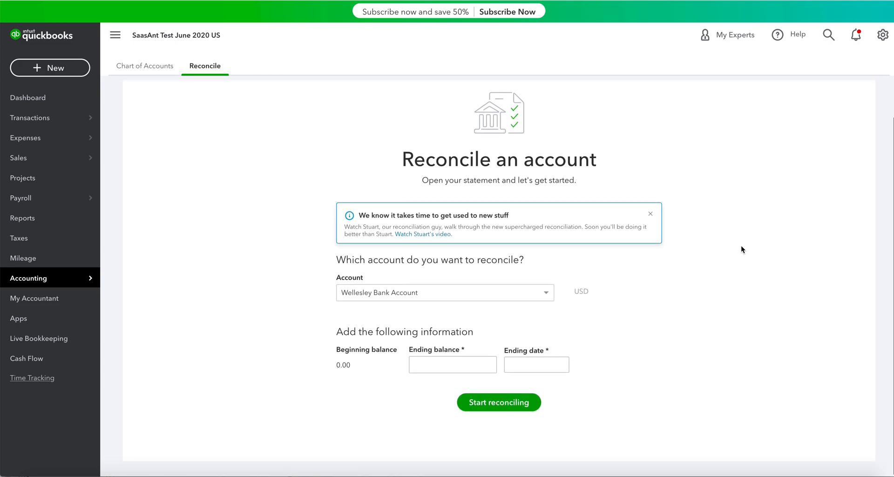
pyautogui.moveTo(687, 267)
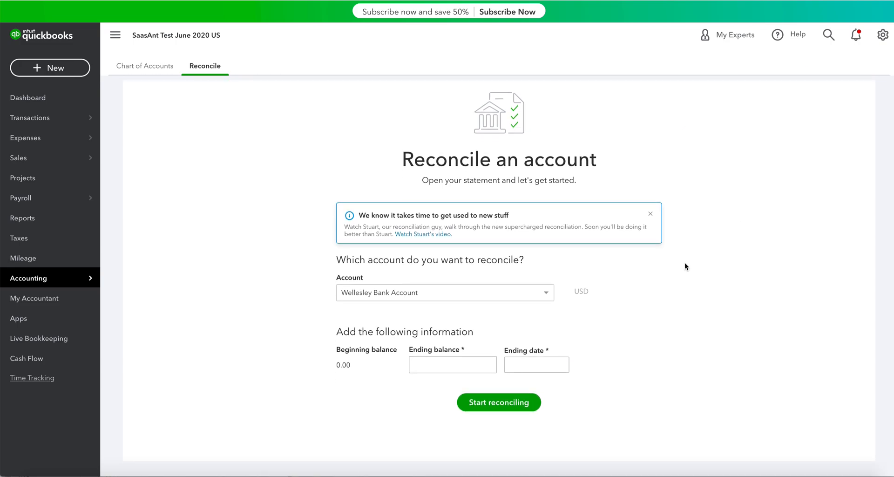
pyautogui.click(537, 364)
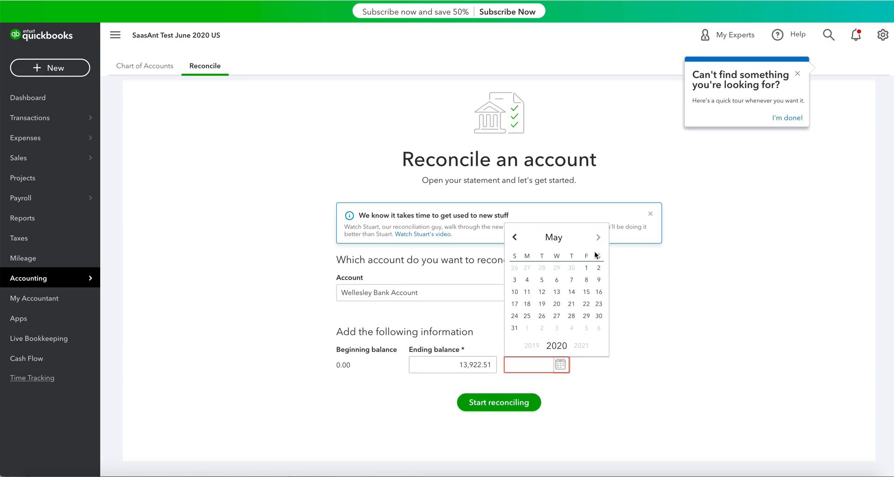
pyautogui.click(557, 292)
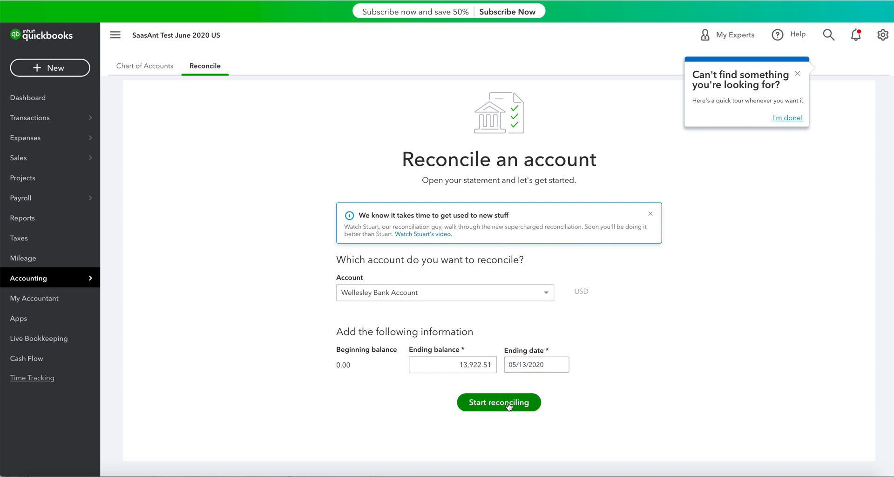
pyautogui.click(499, 402)
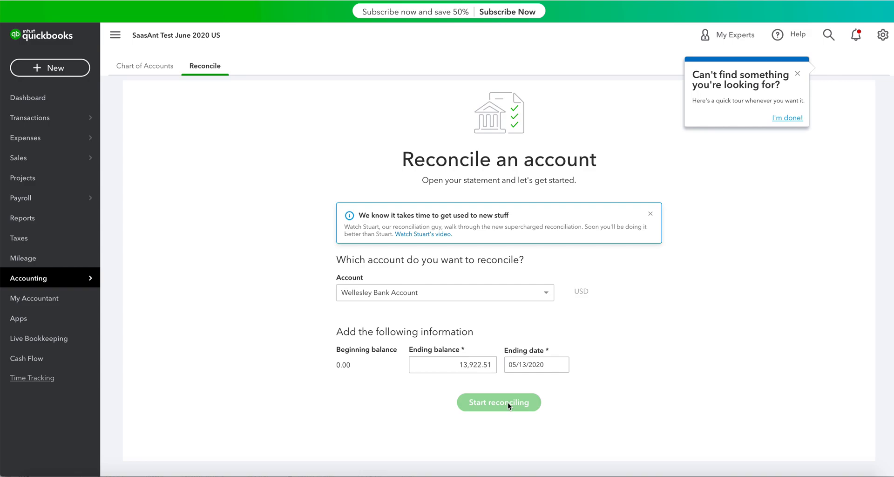
# Step: Finish the reconciliation at a $0.00 difference and dismiss the confirmation
pyautogui.click(499, 402)
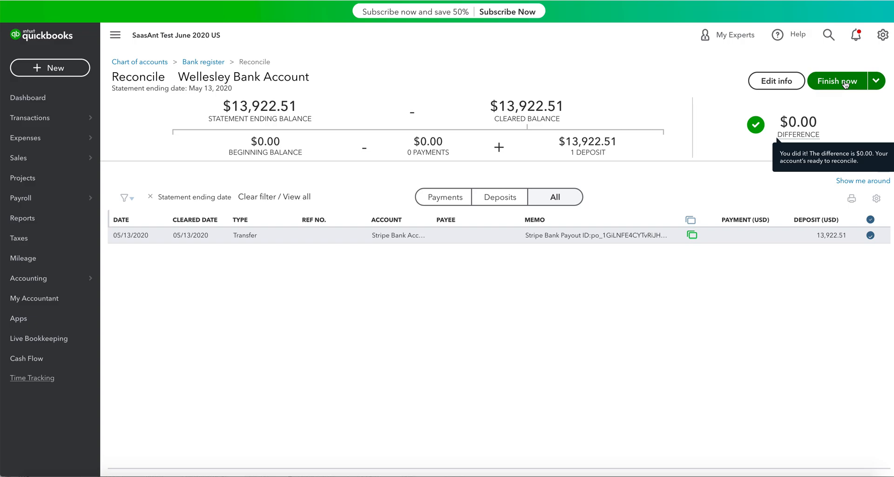
pyautogui.click(837, 81)
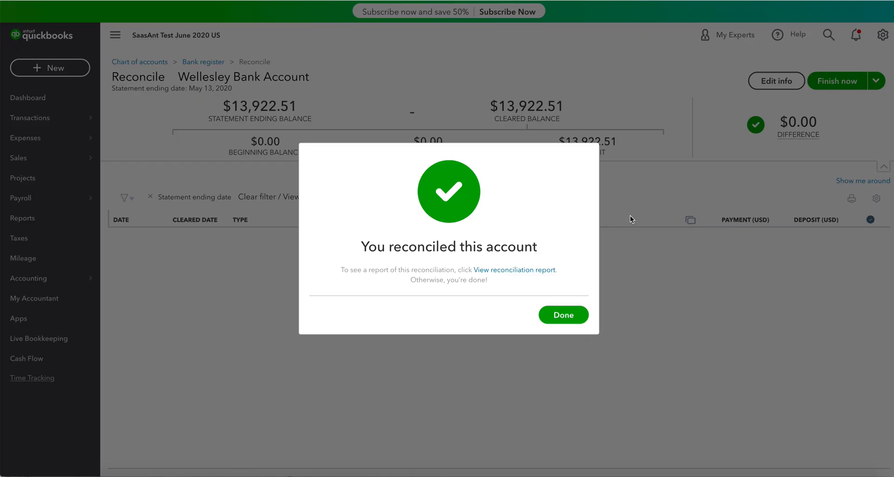
pyautogui.click(564, 314)
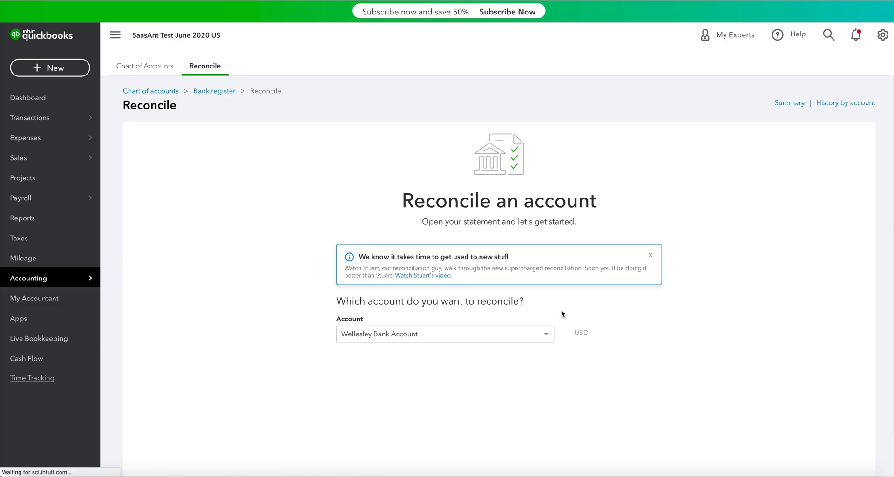